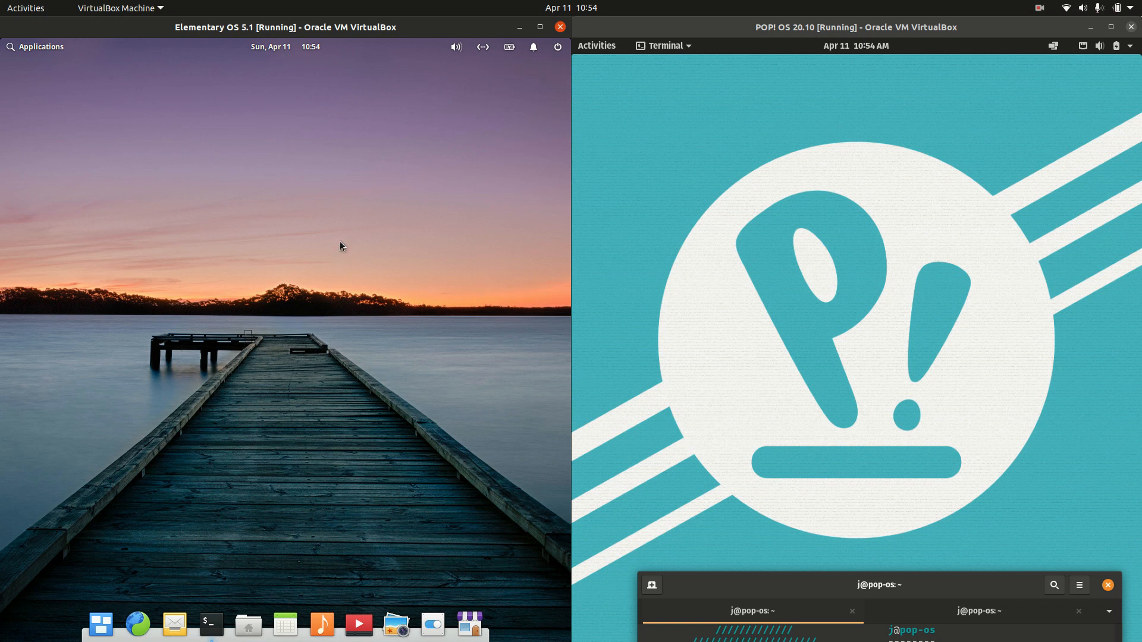
mouse_move(270, 224)
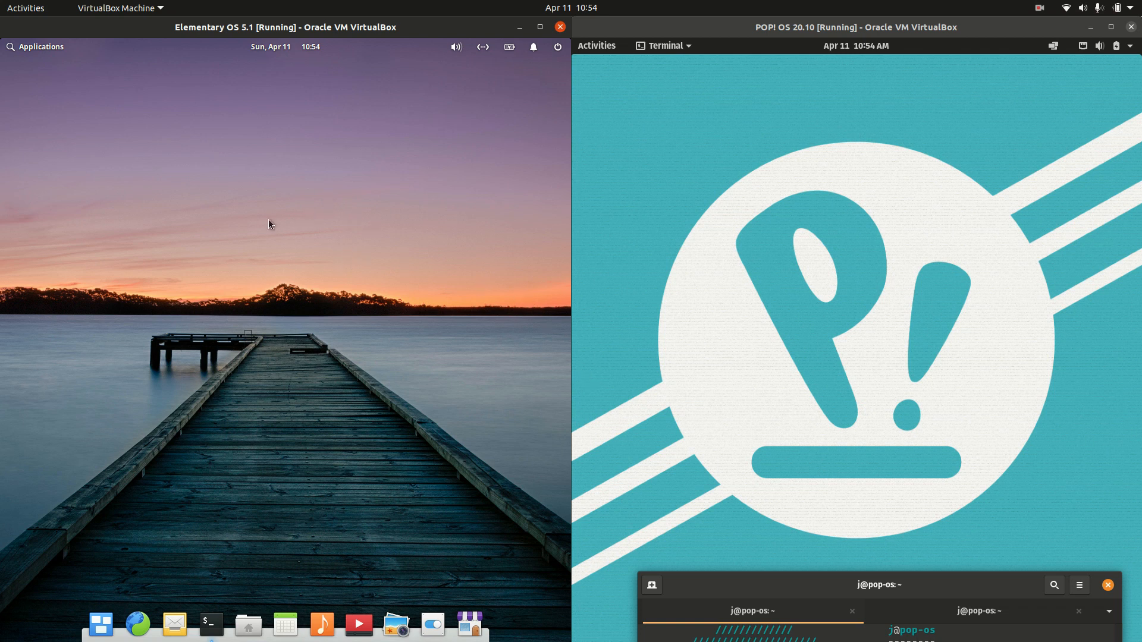
mouse_move(337, 395)
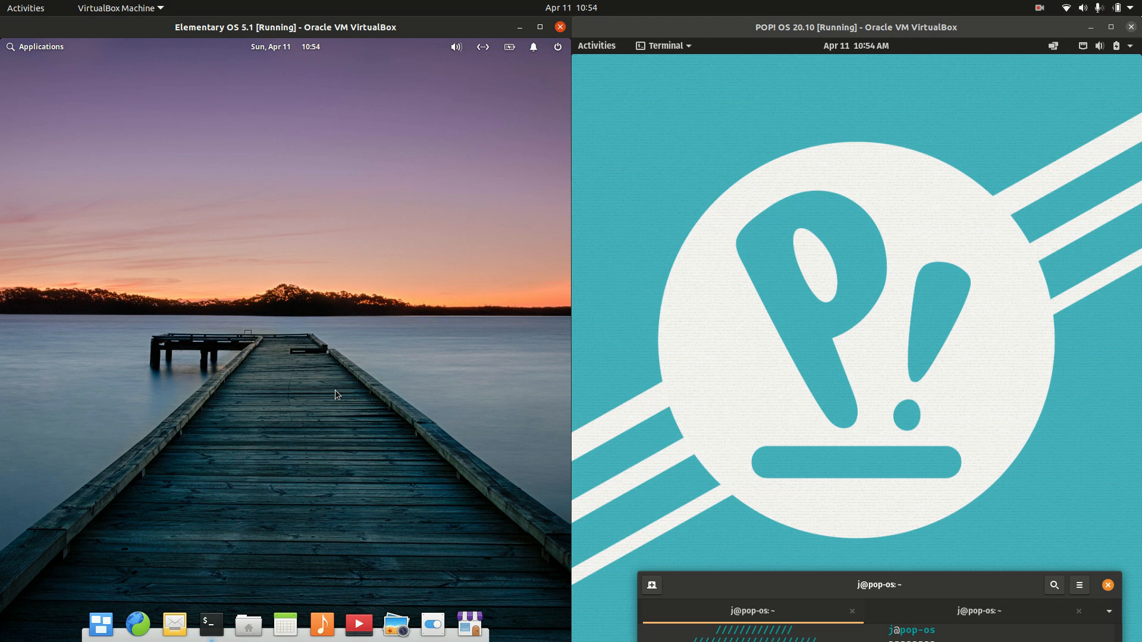
mouse_move(807, 328)
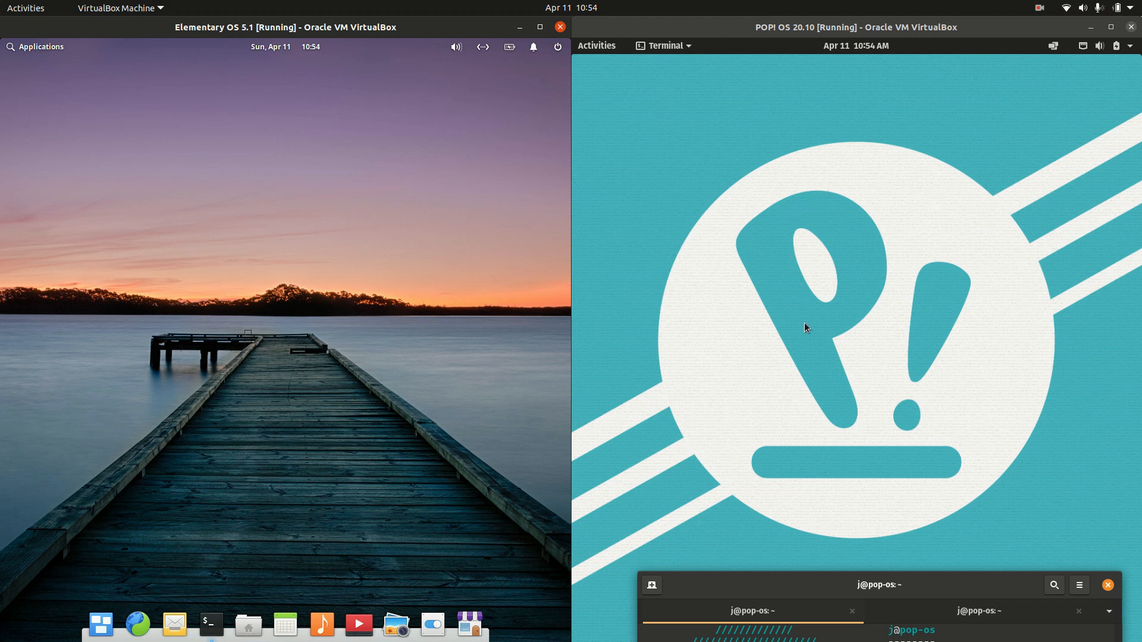
mouse_move(732, 215)
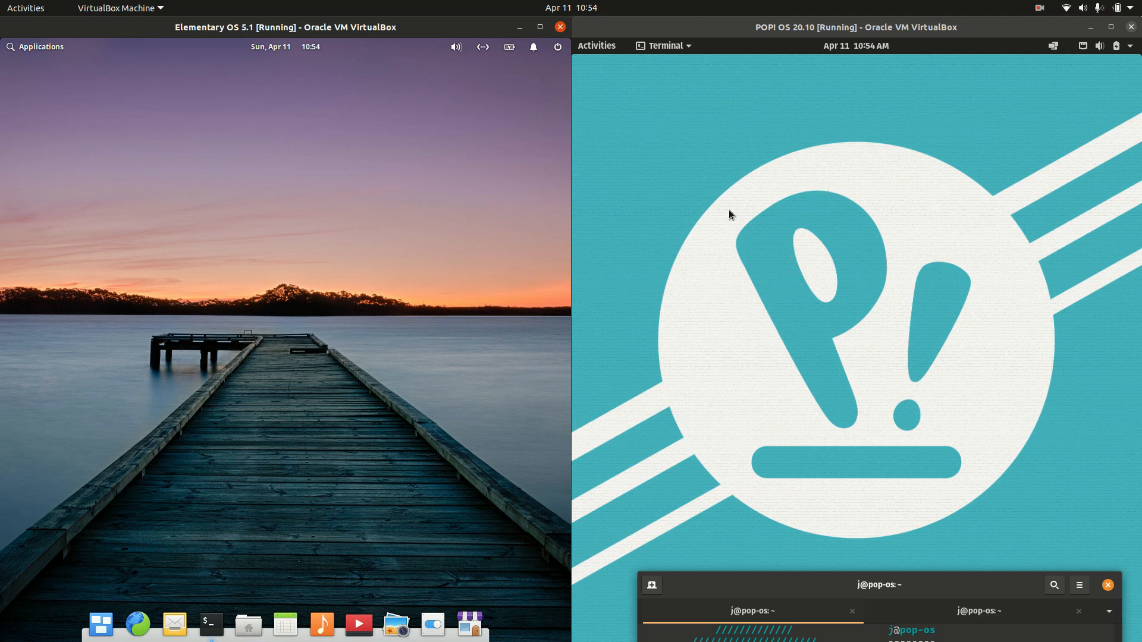
mouse_move(538, 166)
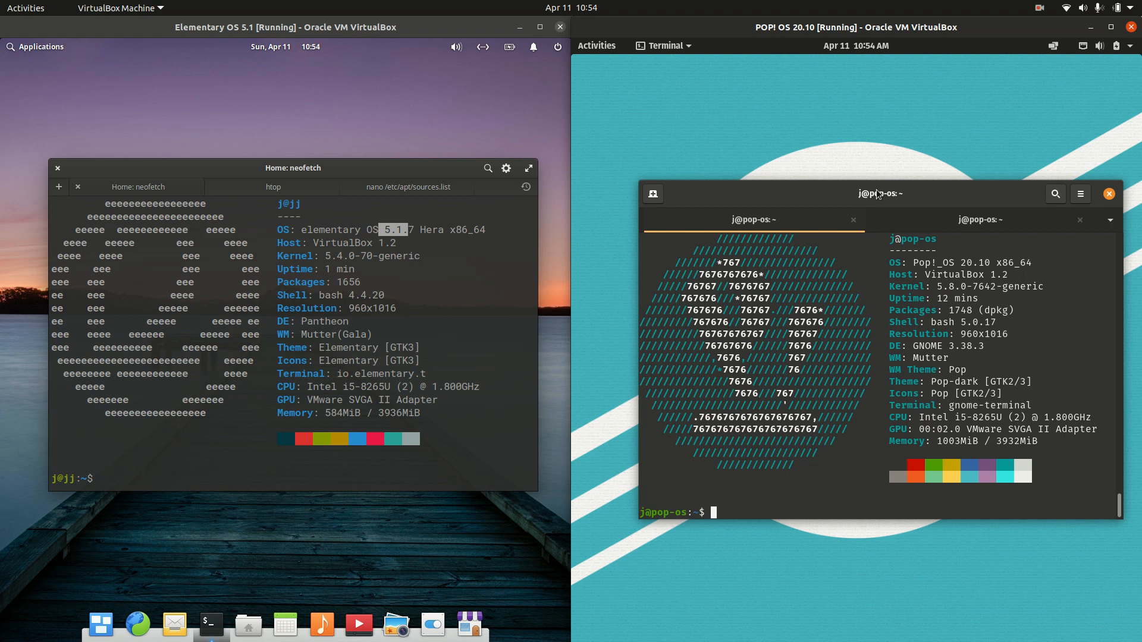
mouse_move(324, 167)
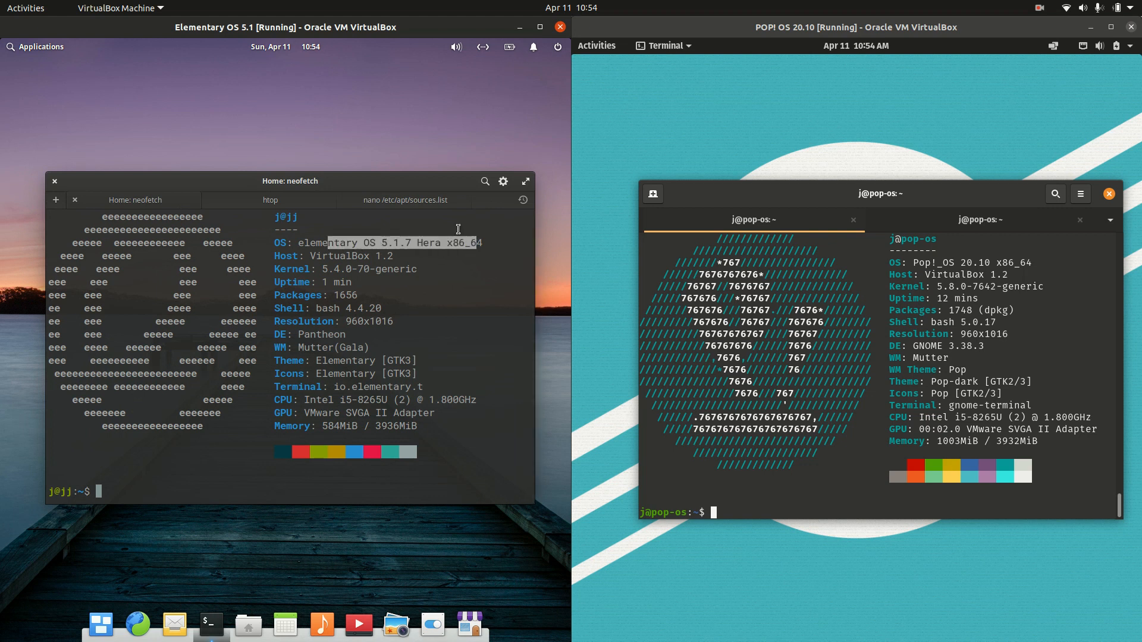
- Briefly view elementary OS's sources.list in nano, then return to the neofetch output
click(405, 200)
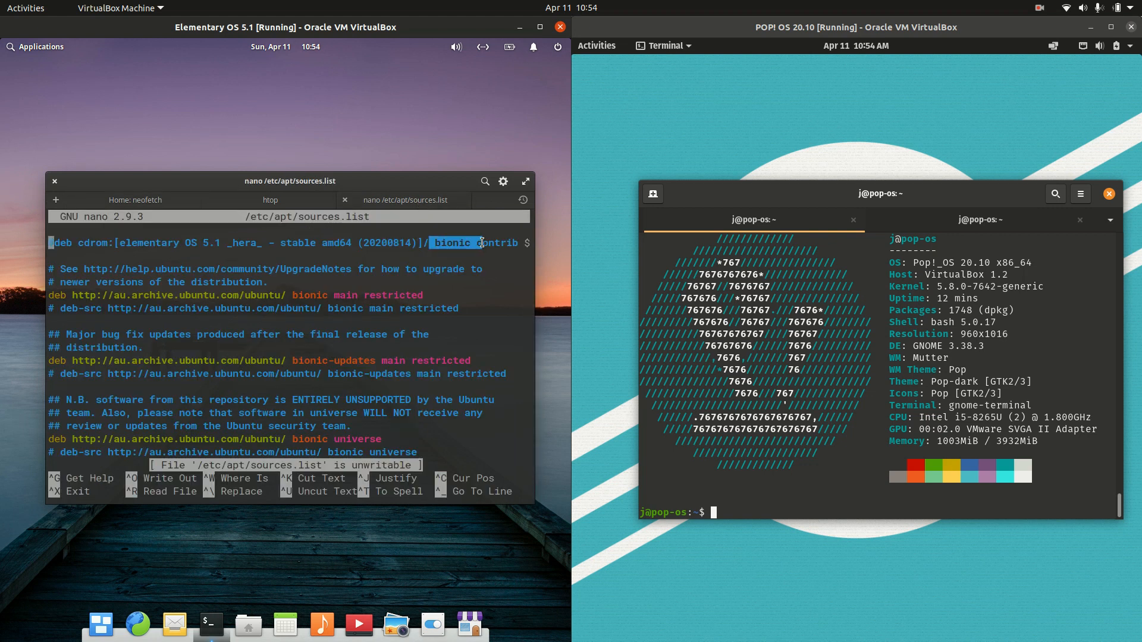
click(135, 200)
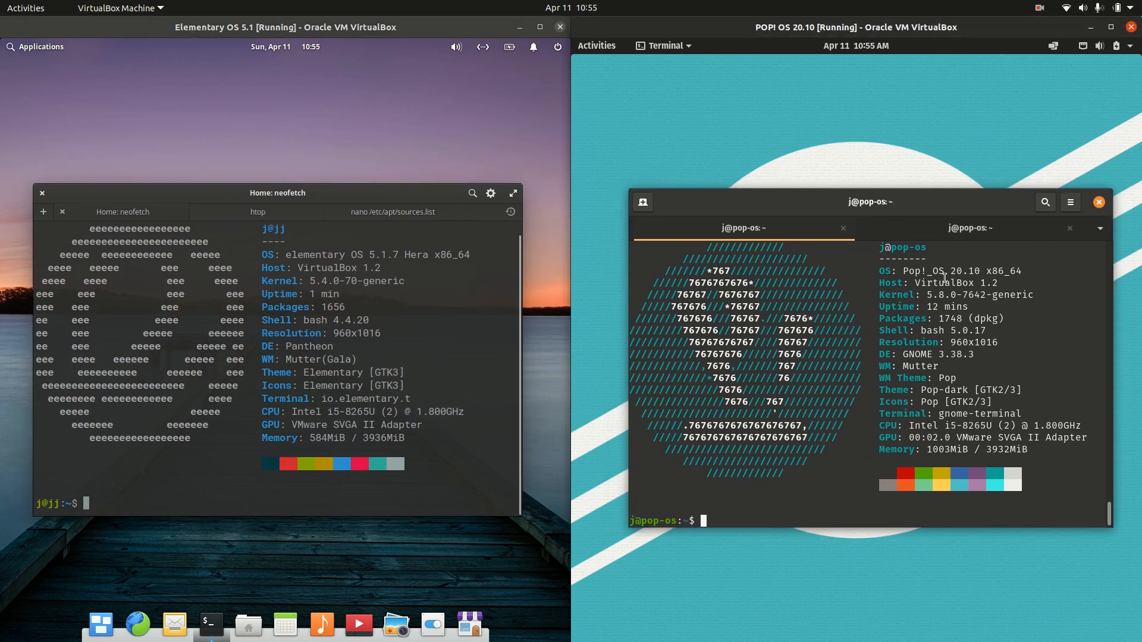
- Highlight the GTK3 toolkit on the Theme line of elementary OS's neofetch output
double_click(965, 271)
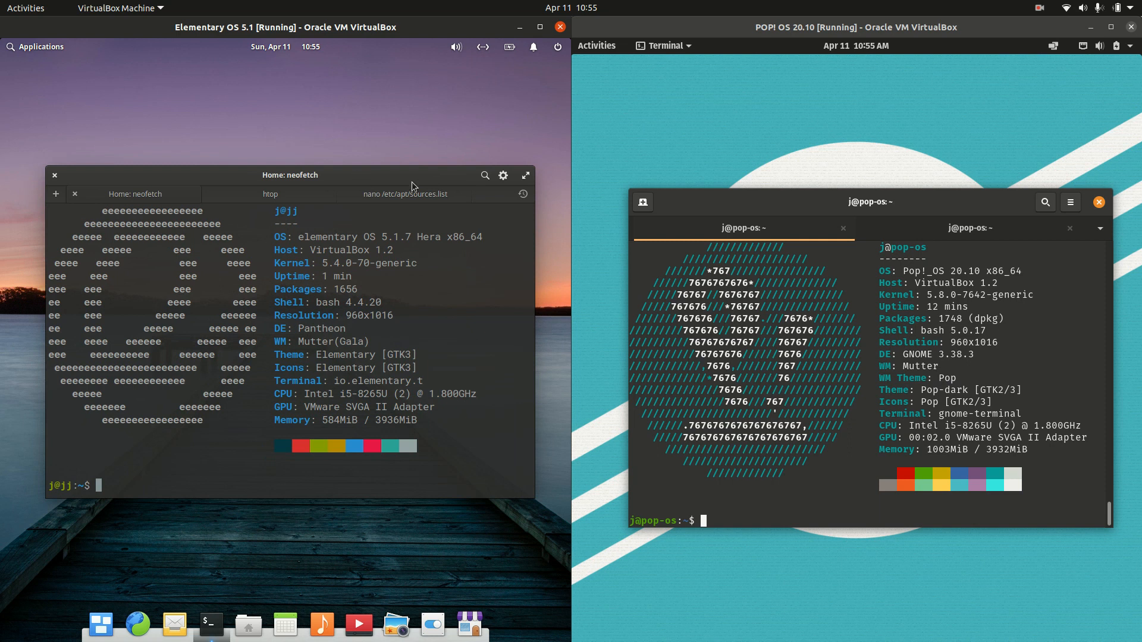
mouse_move(387, 176)
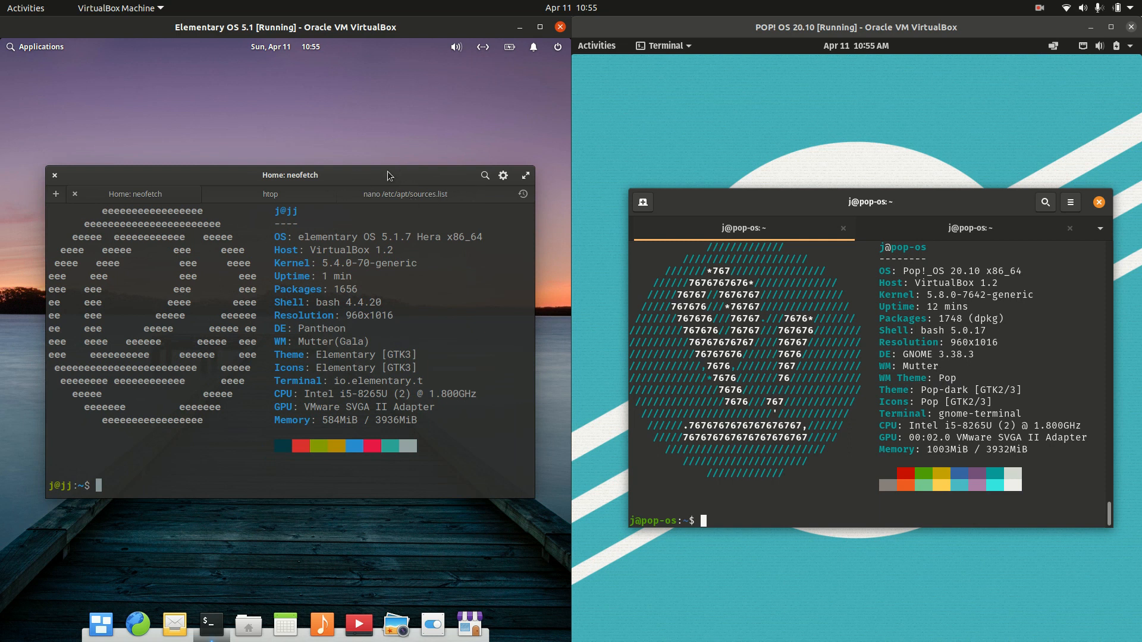
mouse_move(388, 176)
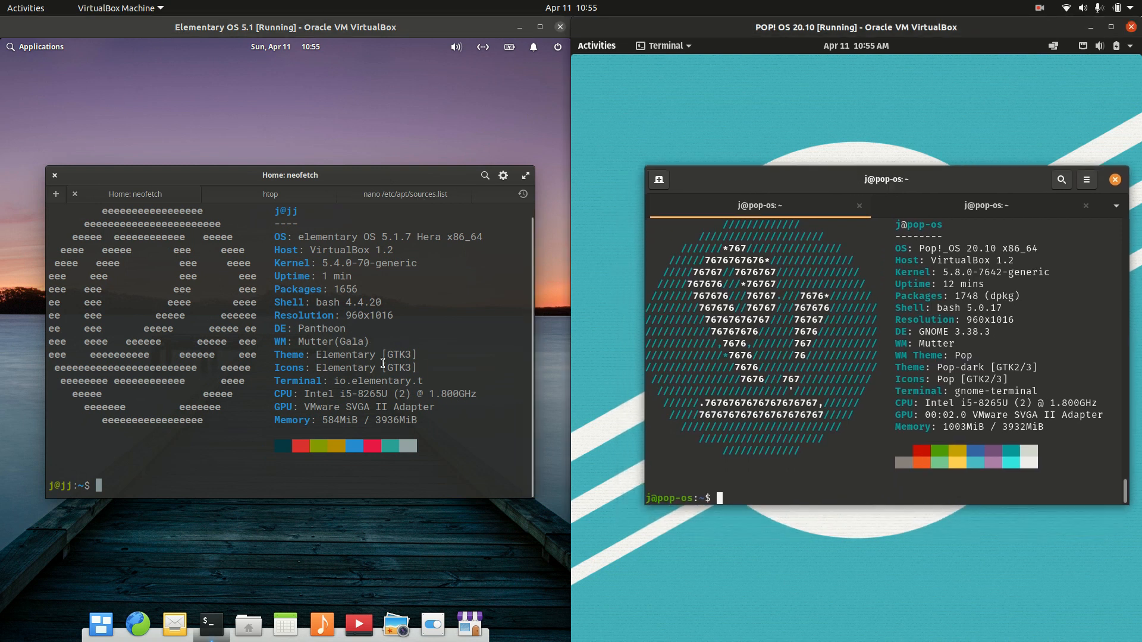
double_click(397, 355)
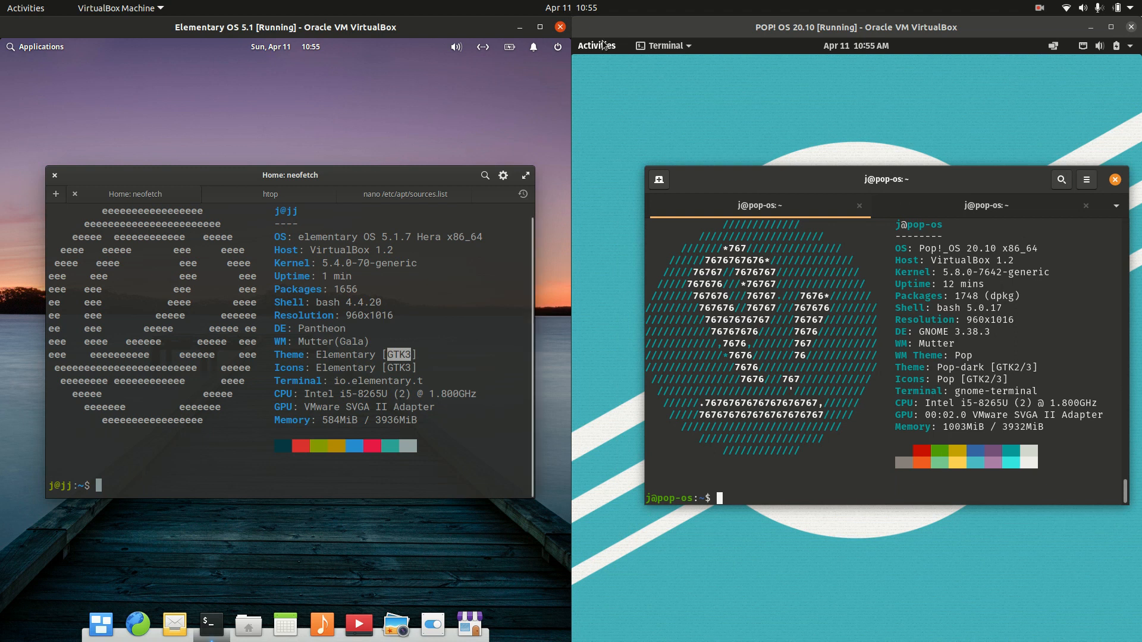
- Bring up the Pop!_OS Activities overview showing its dock, search field and workspaces
click(594, 46)
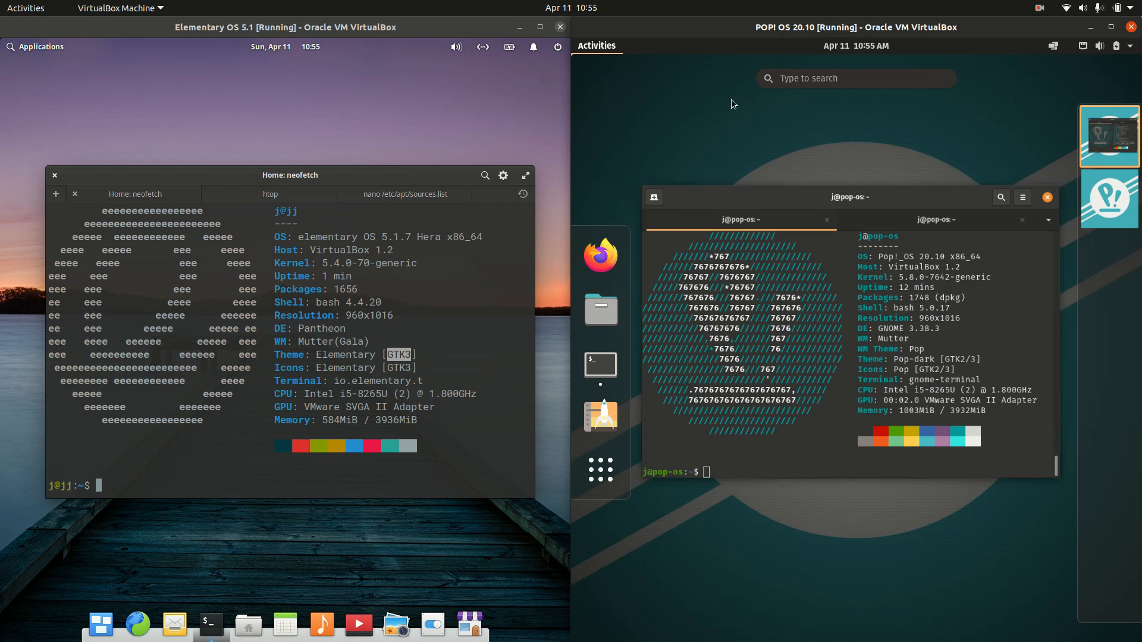
mouse_move(613, 69)
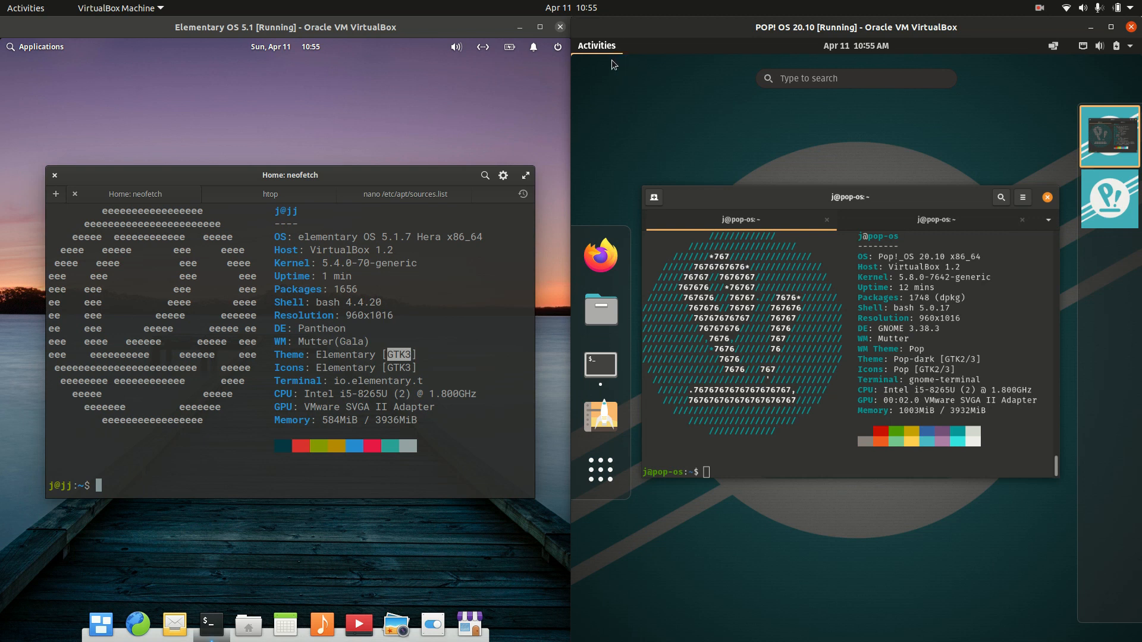
mouse_move(20, 47)
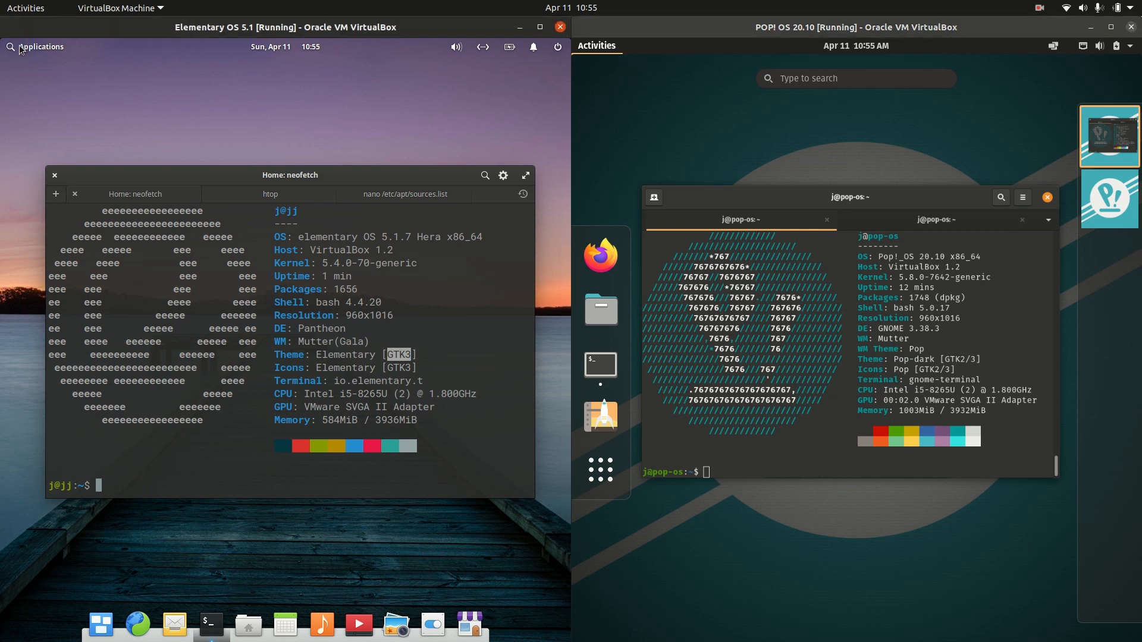
click(34, 47)
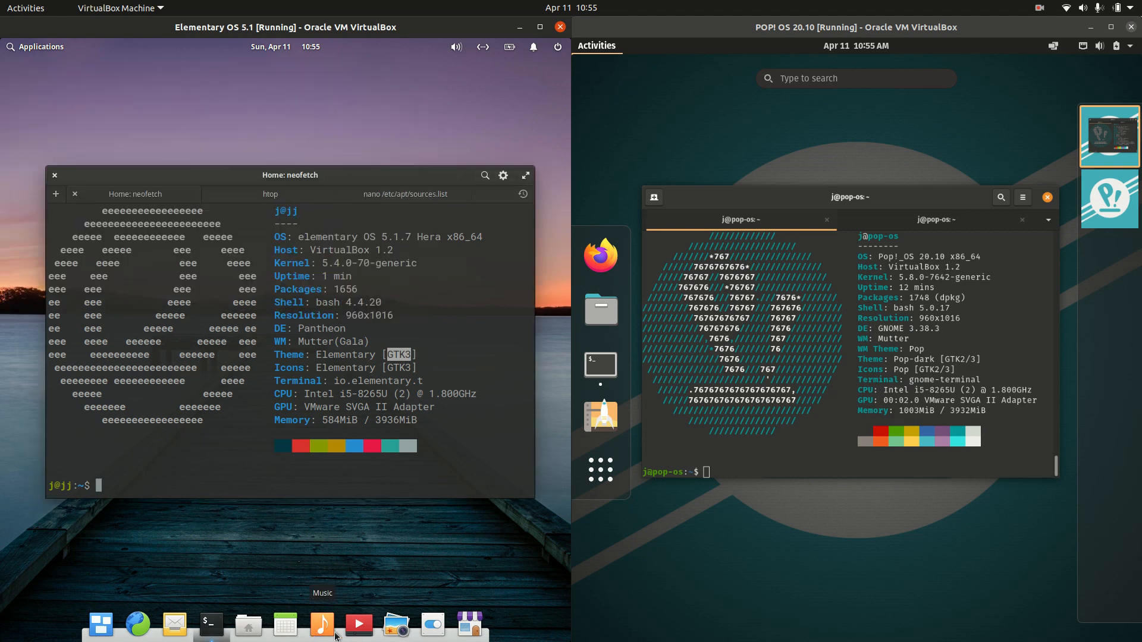
mouse_move(345, 593)
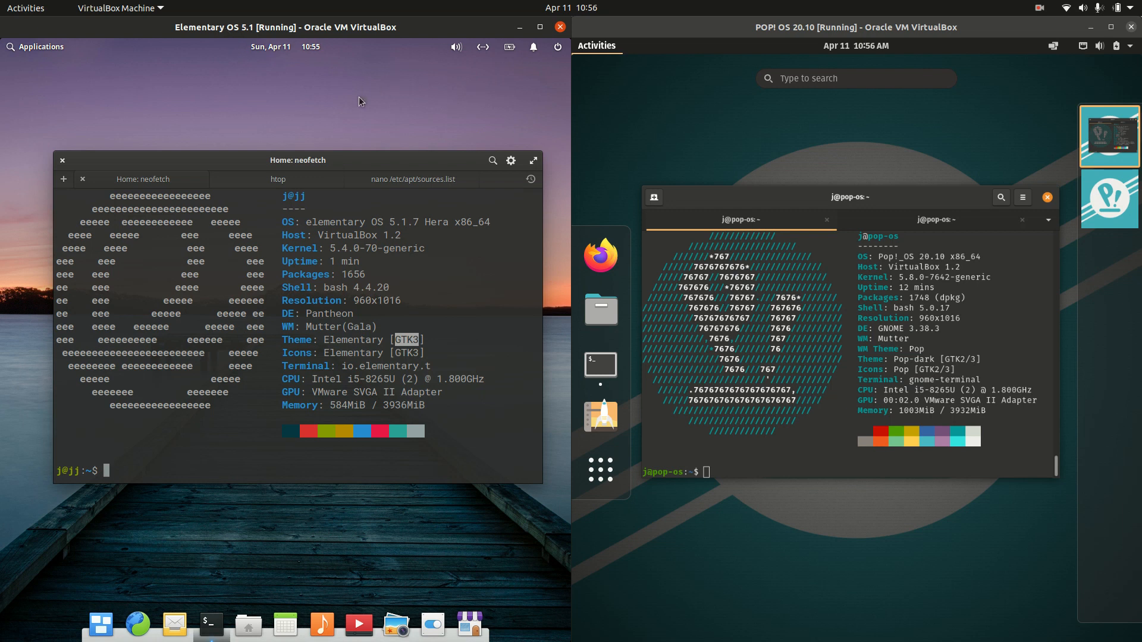
mouse_move(344, 154)
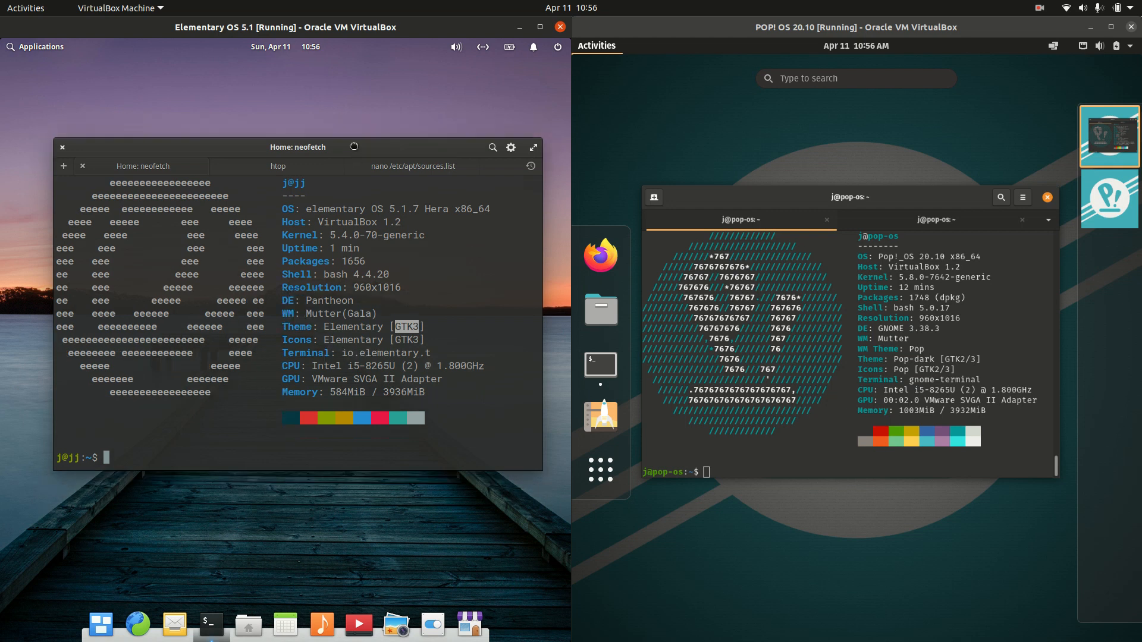
- Show and dismiss elementary OS's Applications menu while Pop!_OS leaves its overview
click(34, 46)
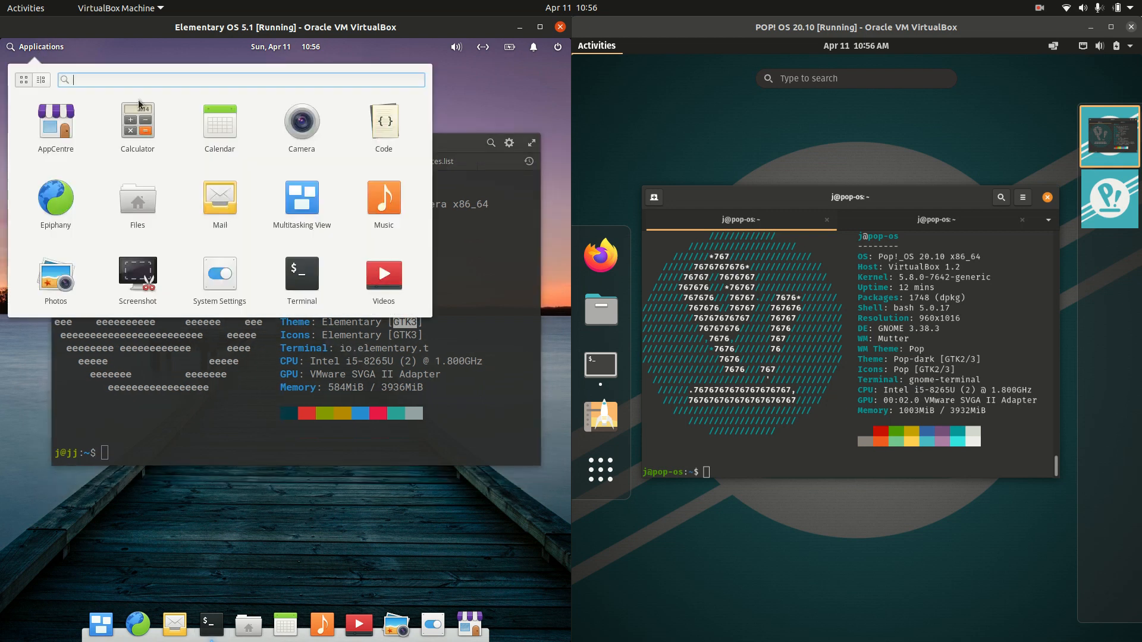
text(etyh)
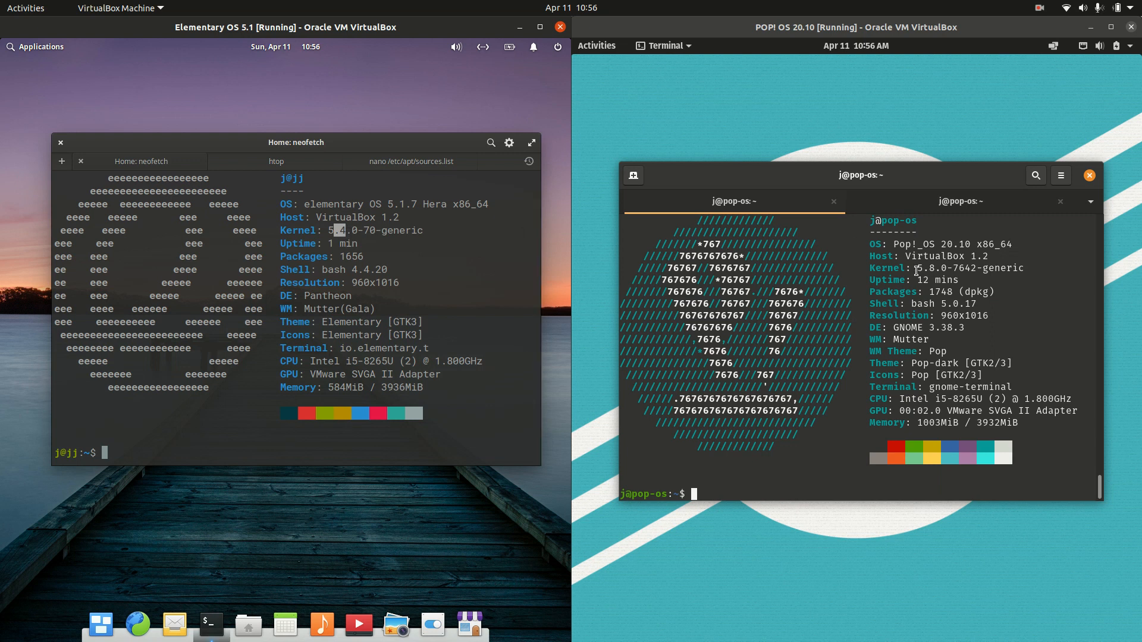
- Highlight Pop!_OS's kernel version, then switch both terminals to their htop sessions
double_click(936, 268)
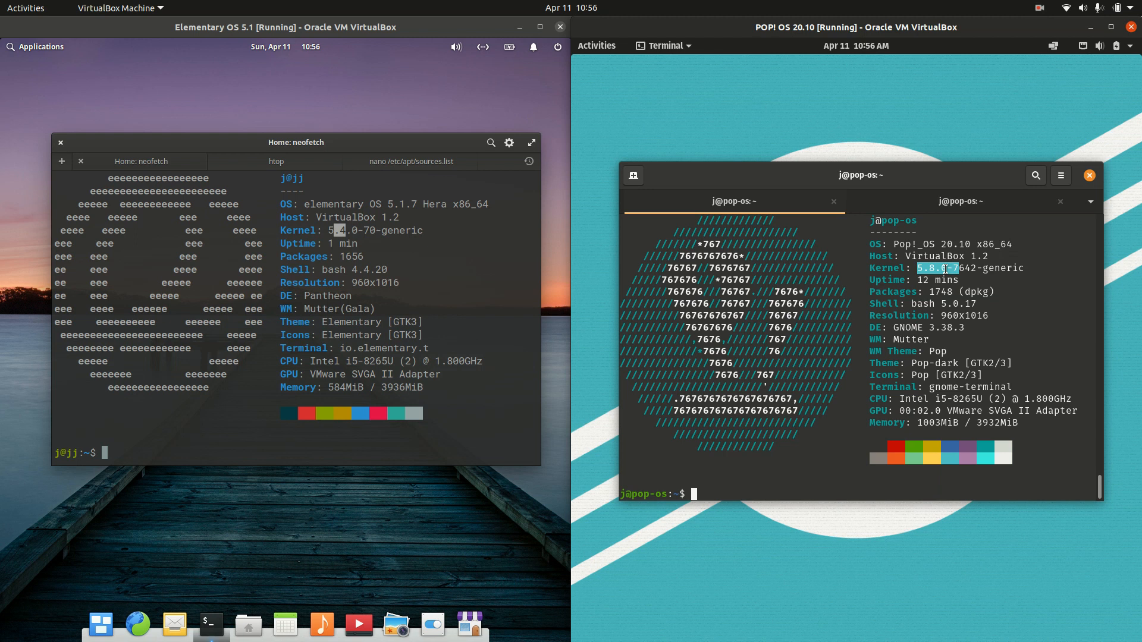
click(275, 161)
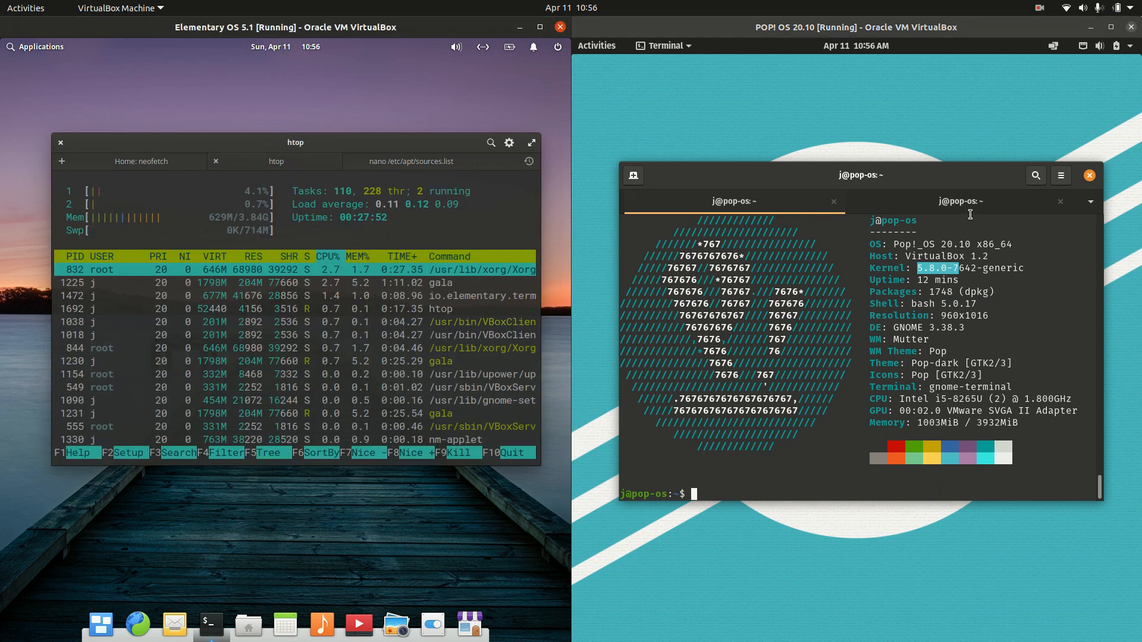
click(961, 206)
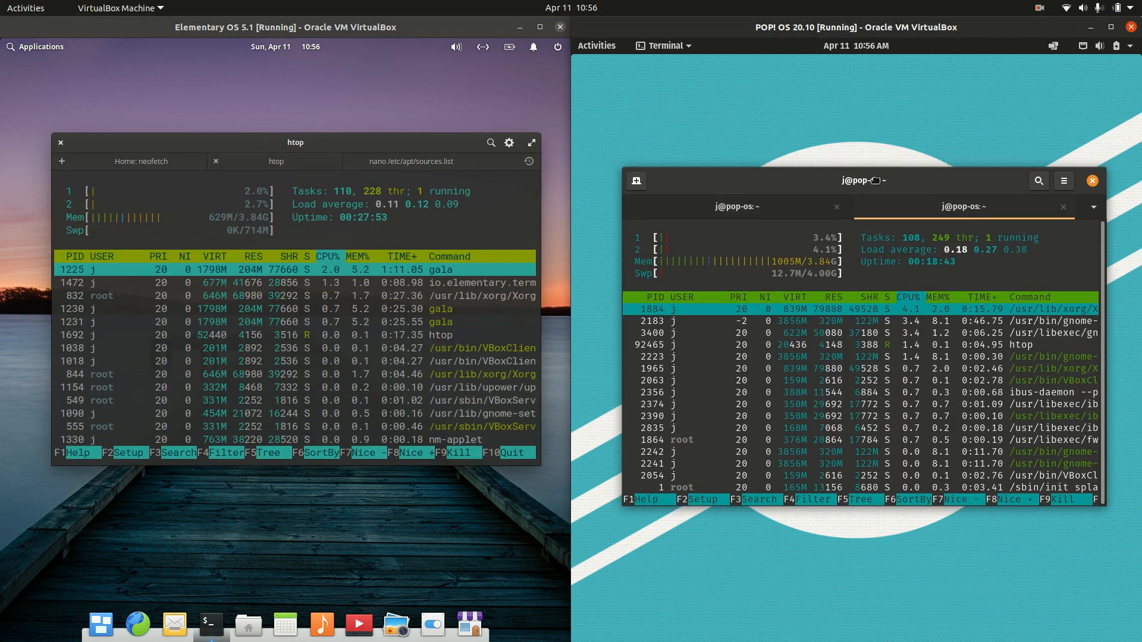